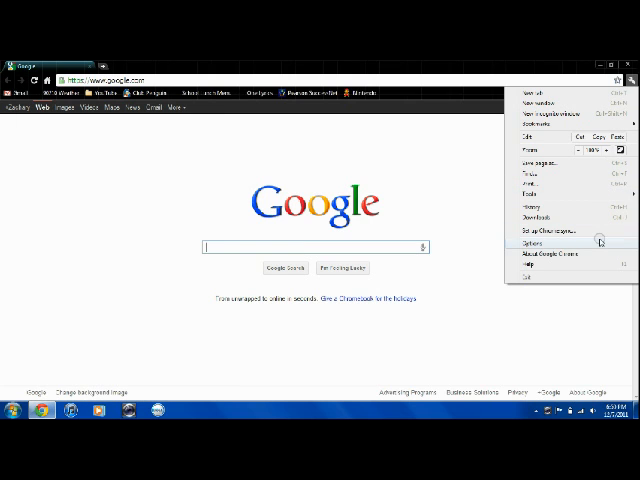
Go to Chrome's Options page with the Basics settings for making it the default browser
left_click(524, 244)
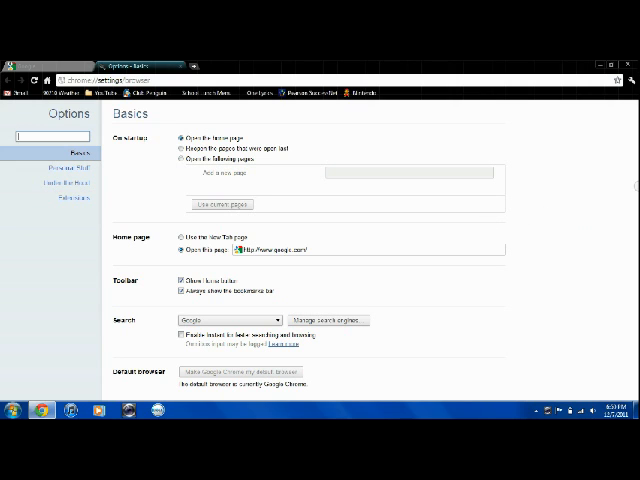
mouse_move(444, 216)
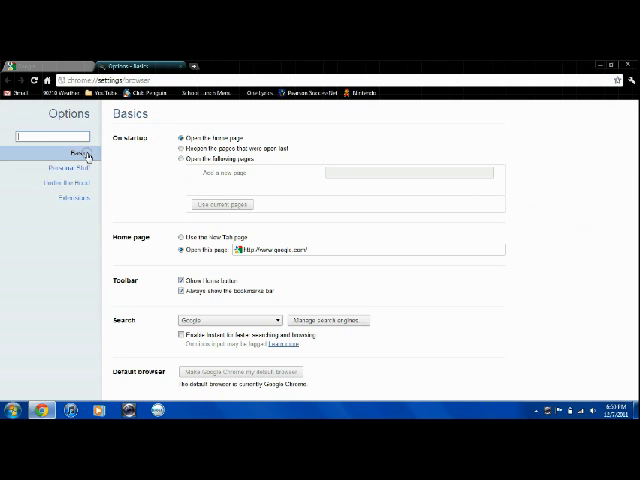
mouse_move(156, 324)
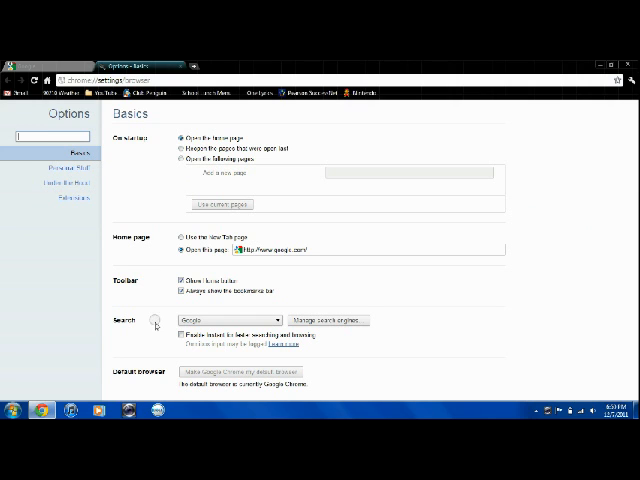
mouse_move(112, 372)
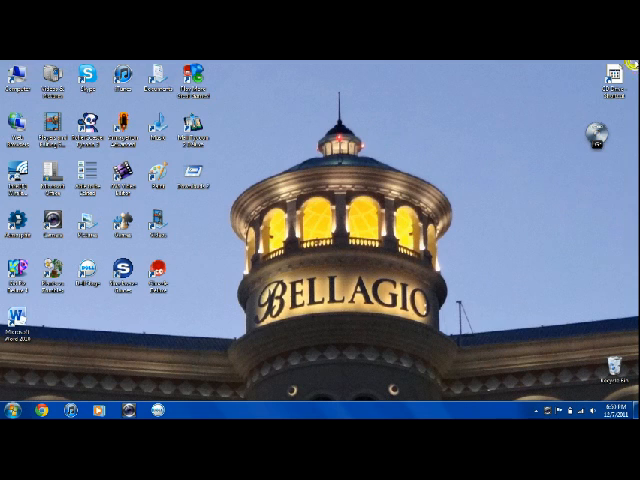
mouse_move(444, 80)
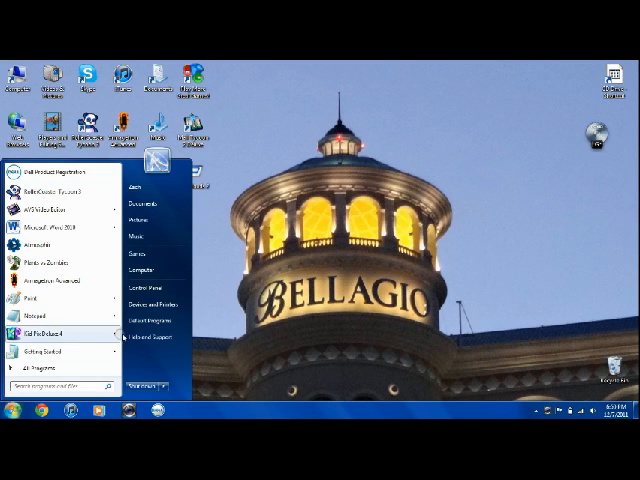
Make Internet Explorer the default browser from the Programs tab of Internet Options in Control Panel
left_click(140, 290)
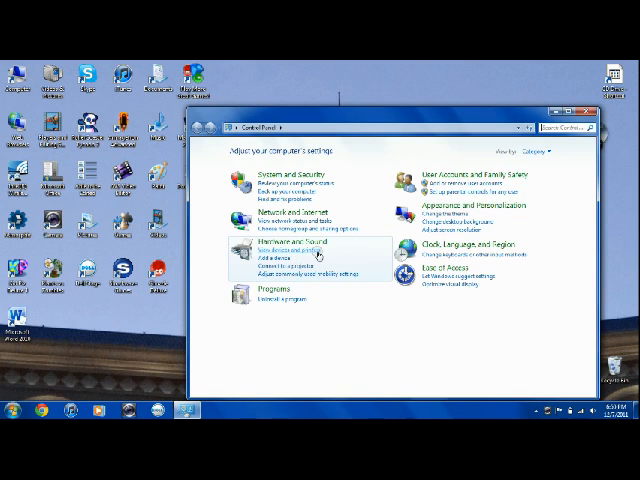
mouse_move(290, 216)
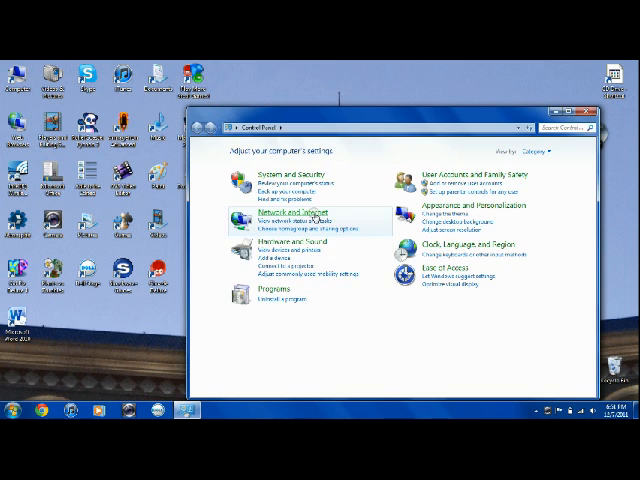
left_click(290, 212)
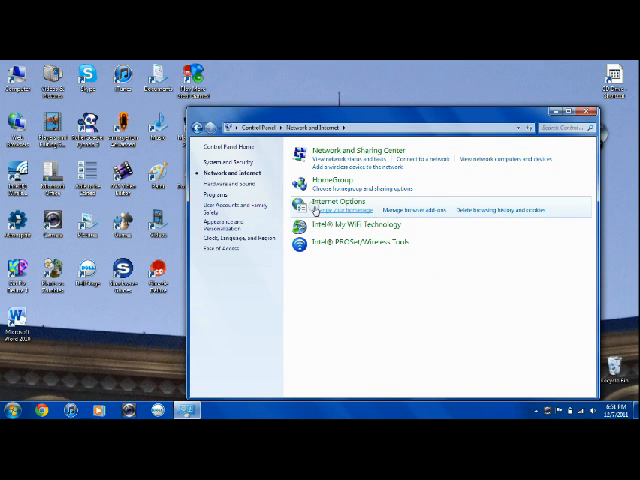
left_click(332, 204)
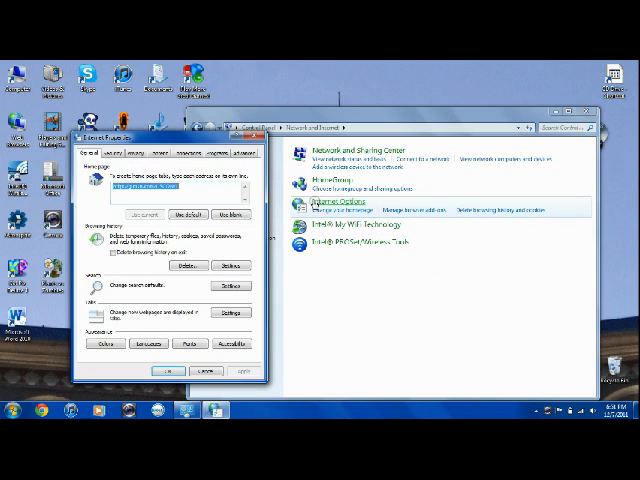
left_click(208, 156)
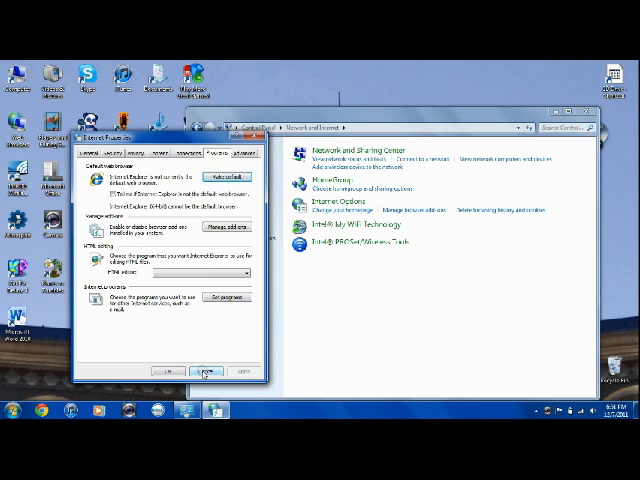
left_click(204, 372)
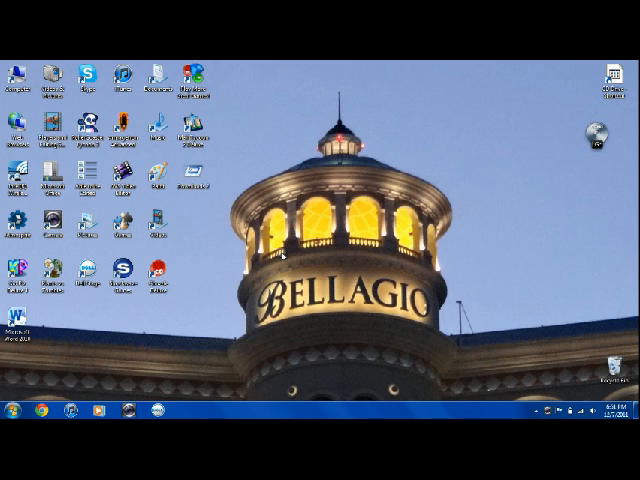
mouse_move(232, 240)
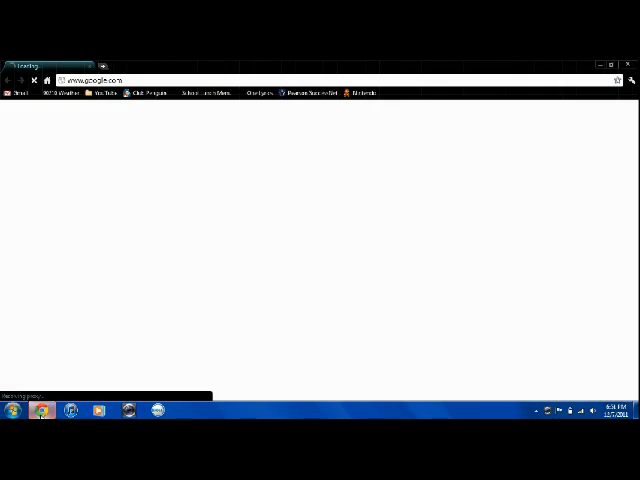
Go to Chrome's Options page via the wrench menu to make Chrome the default browser again
left_click(630, 80)
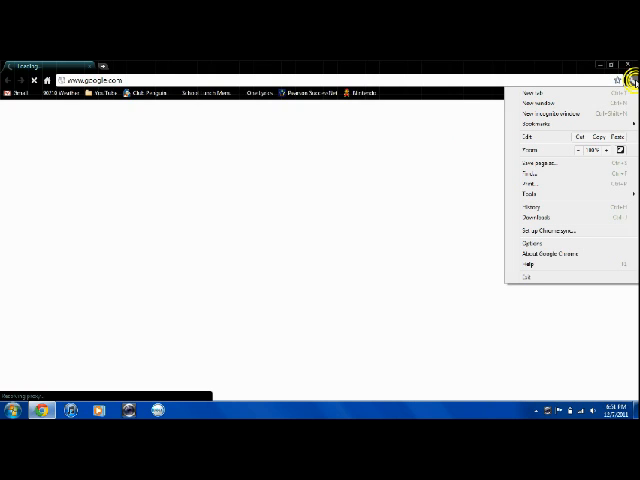
left_click(528, 246)
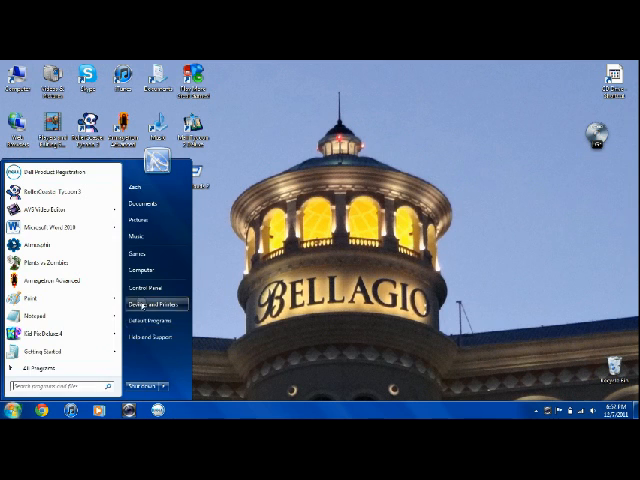
Reach the Programs tab of Internet Options through Control Panel's Network and Internet settings
left_click(144, 280)
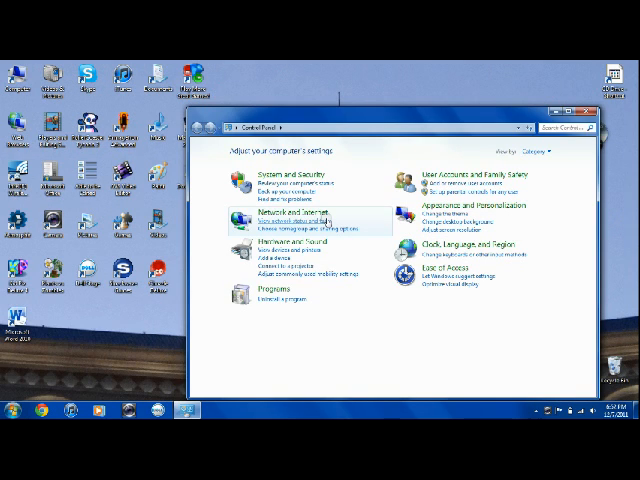
left_click(288, 220)
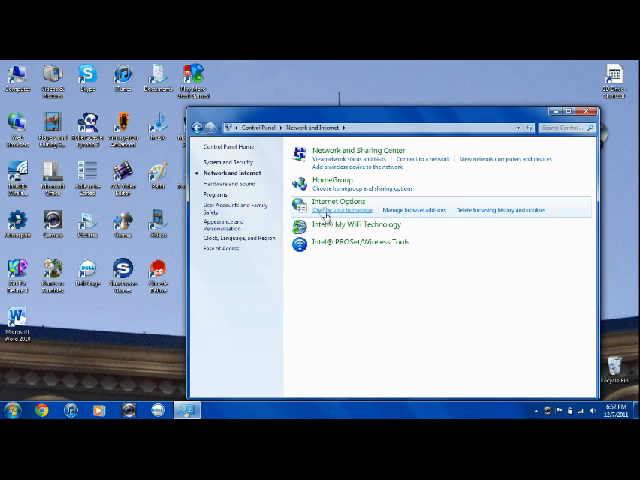
left_click(328, 204)
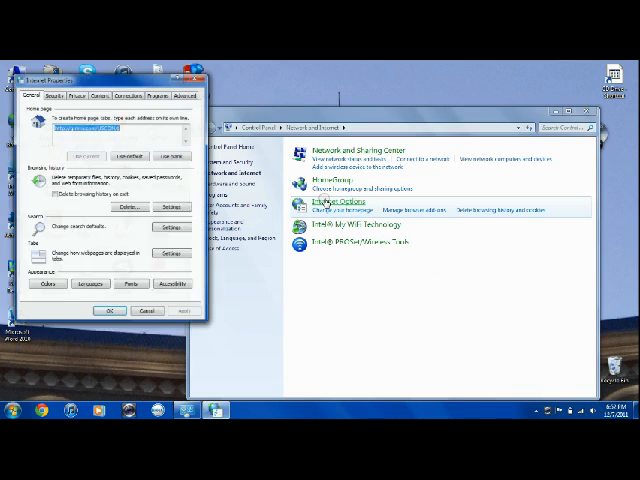
left_click(164, 96)
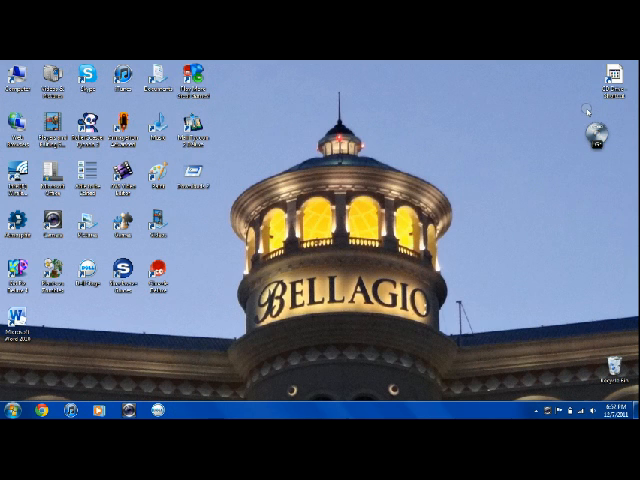
mouse_move(476, 140)
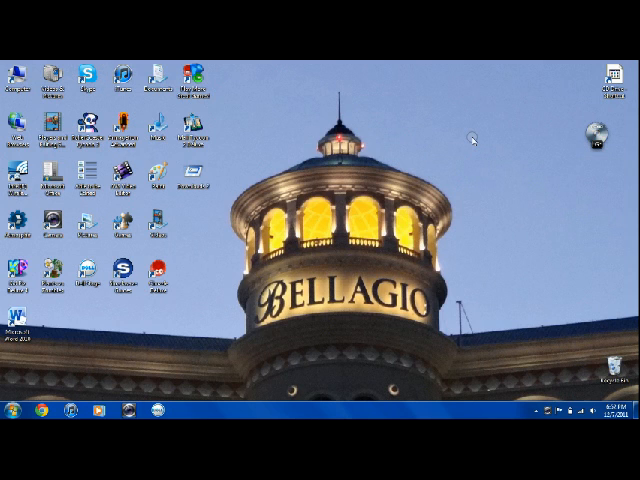
mouse_move(490, 196)
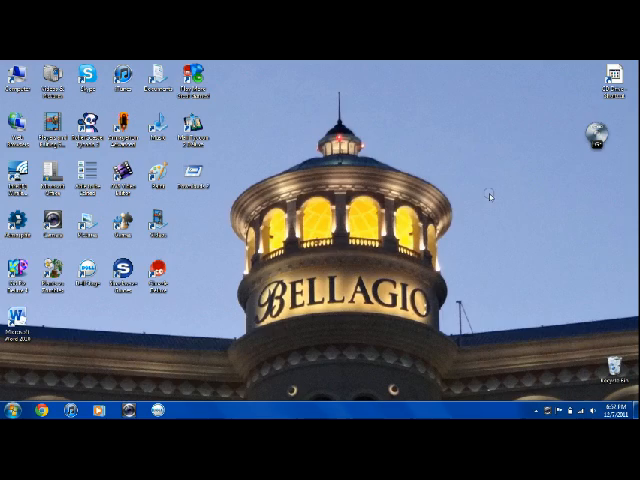